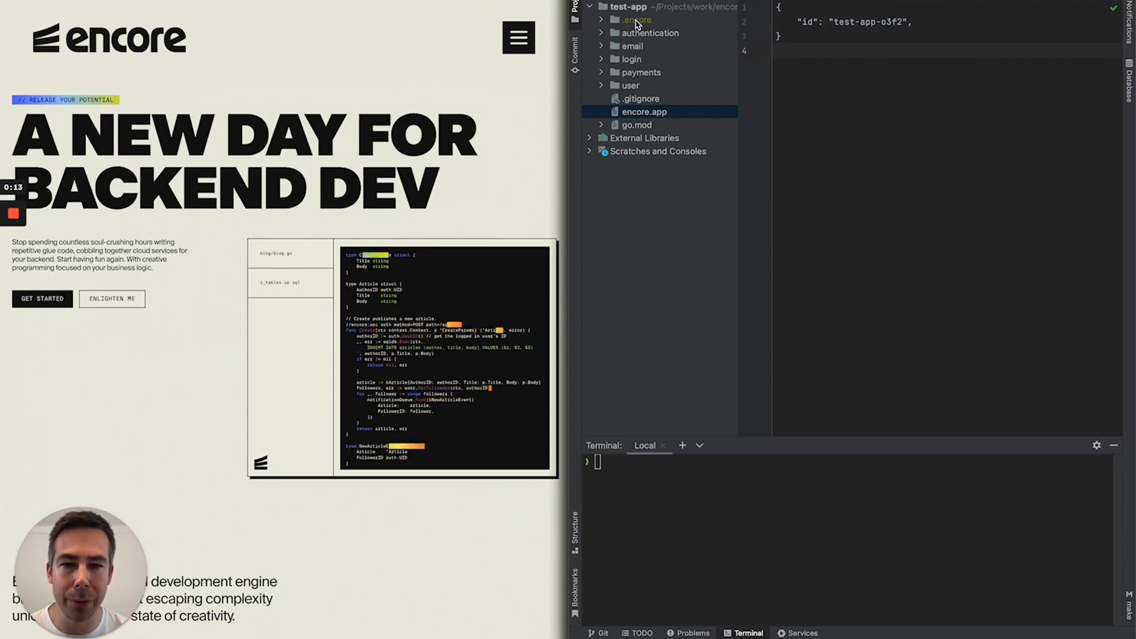
- Run 'encore run' in GoLand's terminal to launch the local dev server
{"action": "type", "text": "encore run"}
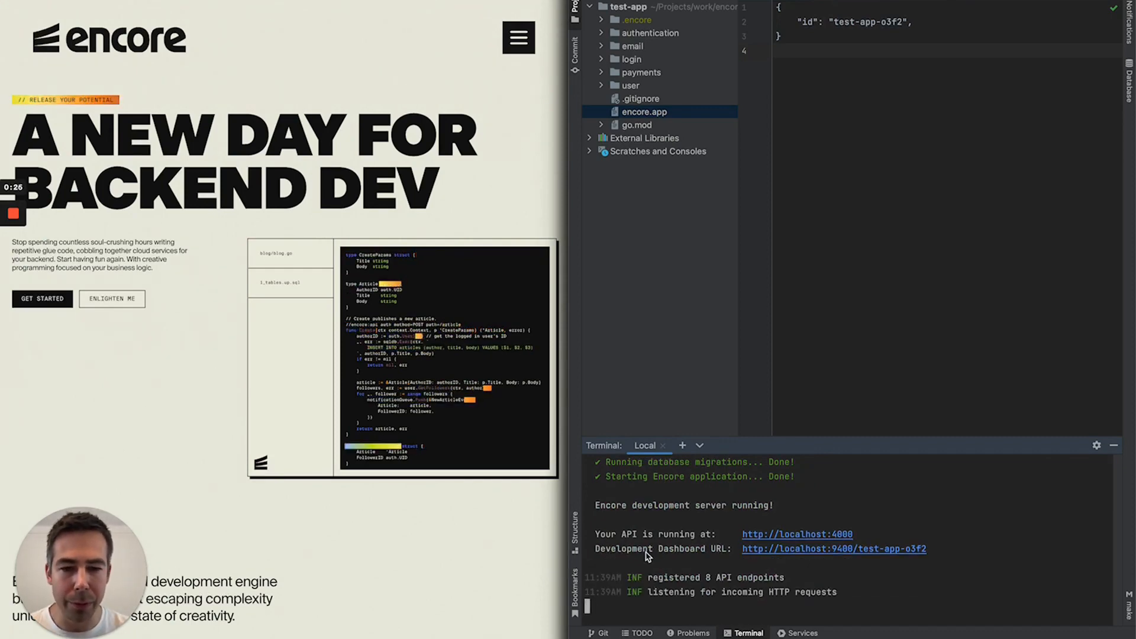
{"action": "mouse_move", "coordinate": [740, 564]}
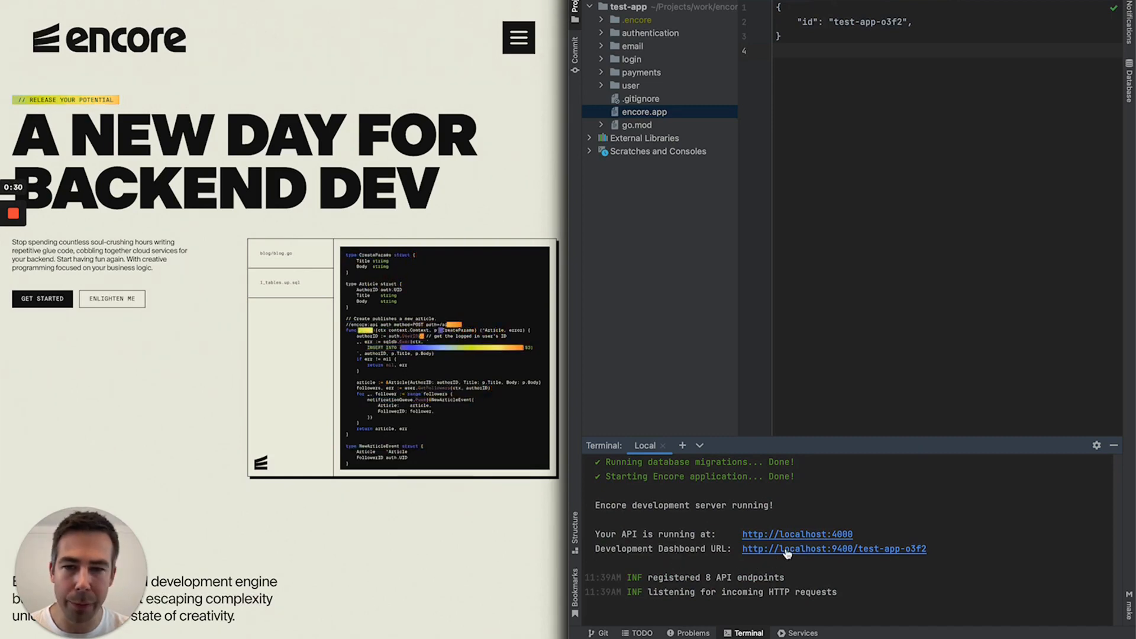
{"action": "left_click", "coordinate": [833, 548]}
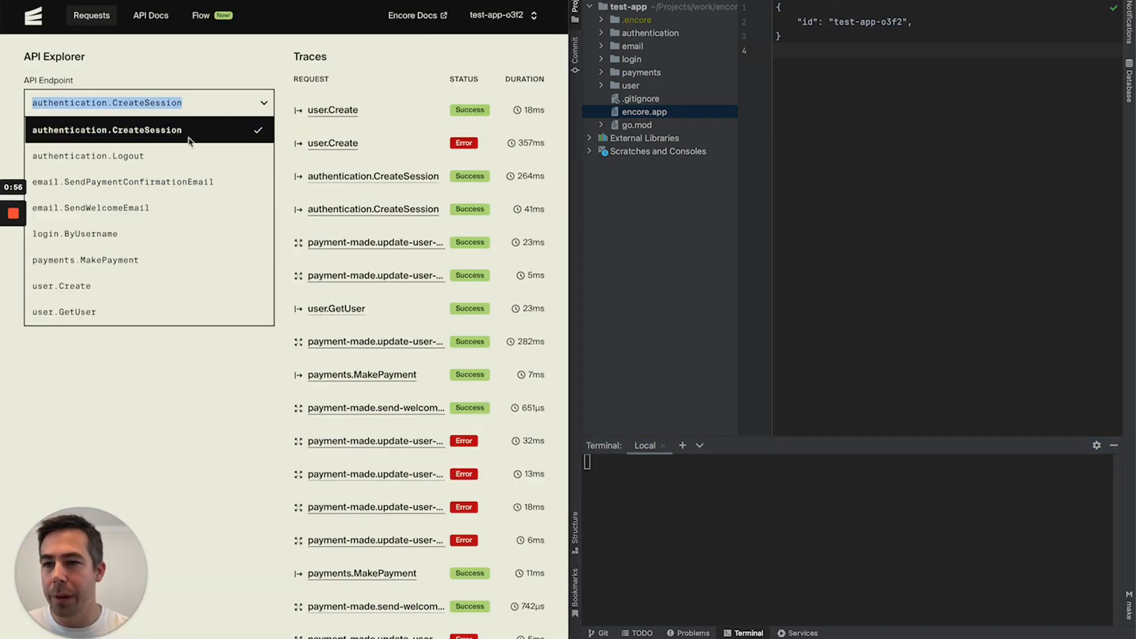
{"action": "left_click", "coordinate": [62, 285]}
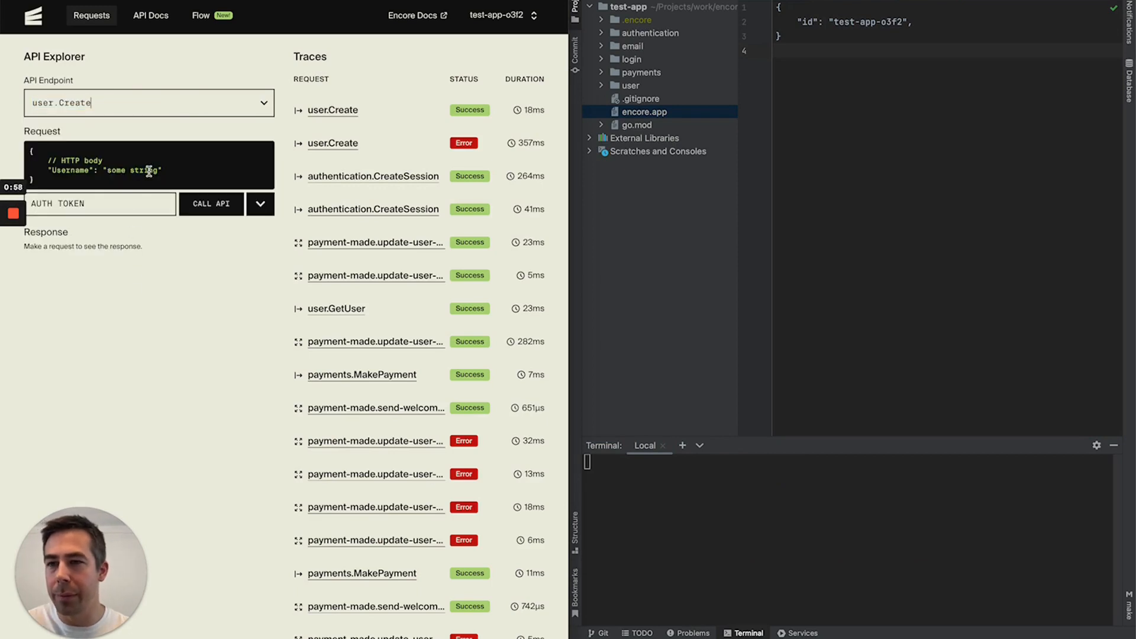
{"action": "double_click", "coordinate": [133, 170]}
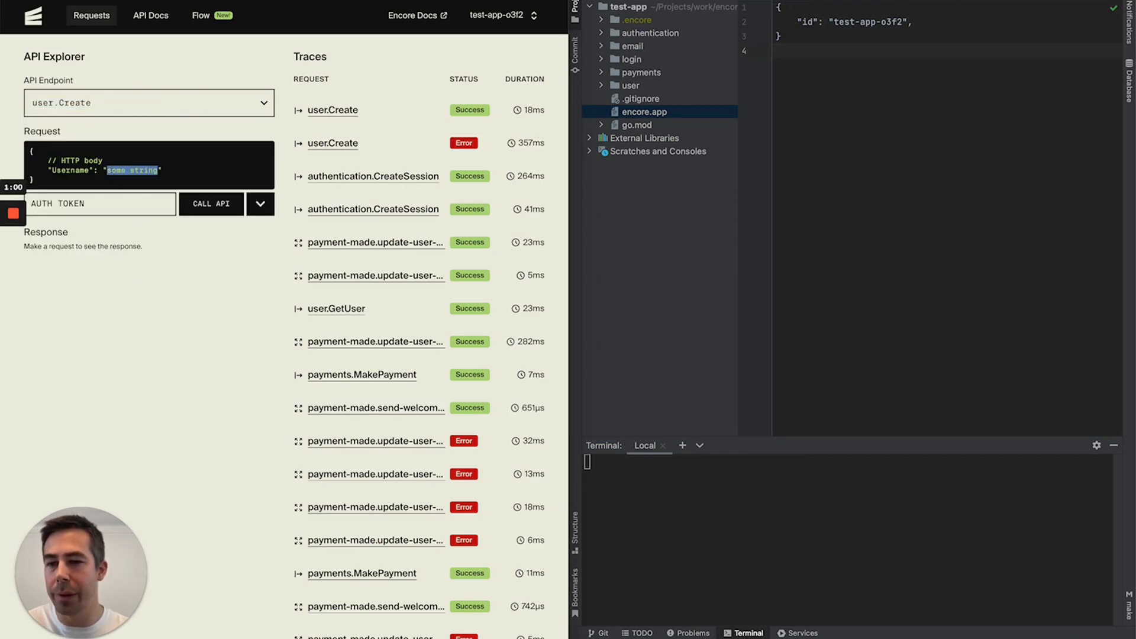
{"action": "type", "text": "Tom"}
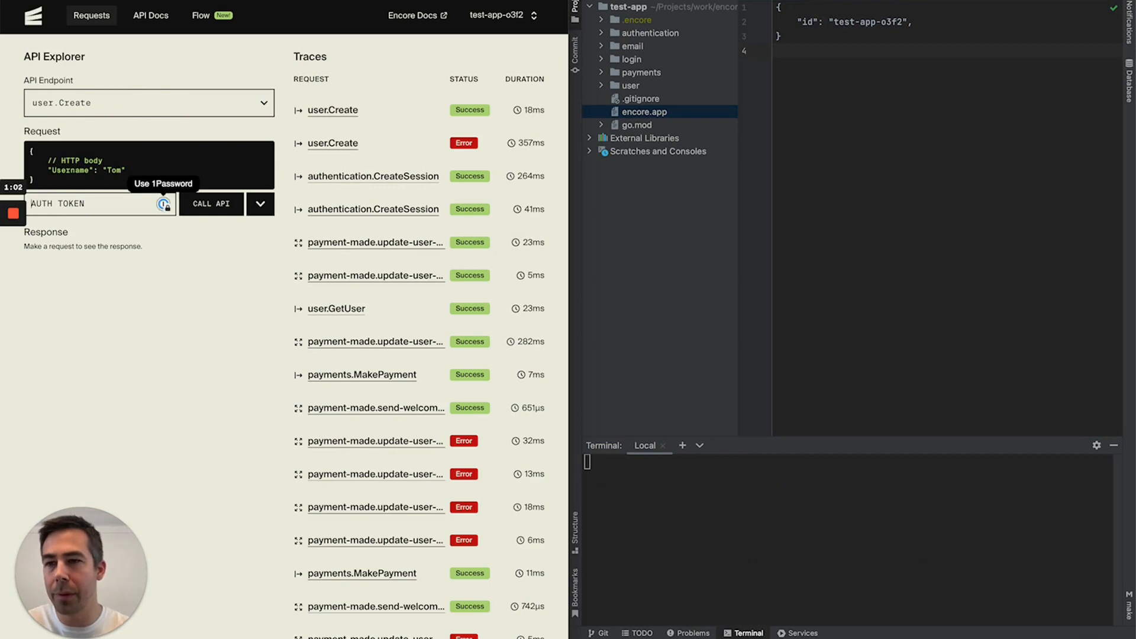
{"action": "left_click", "coordinate": [210, 203]}
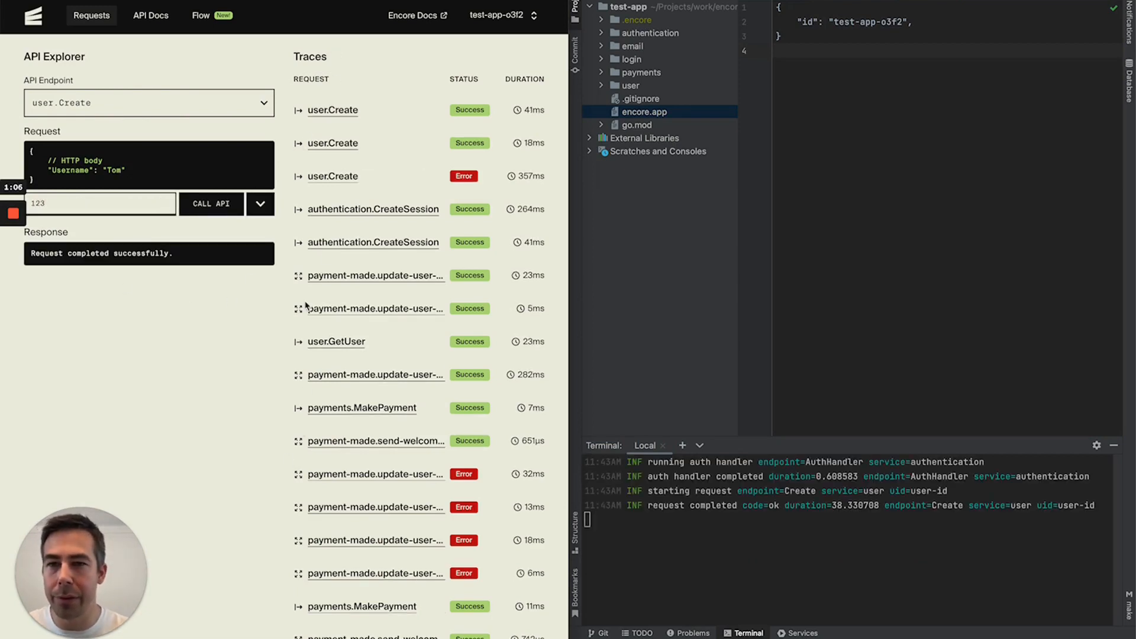
{"action": "left_click", "coordinate": [332, 110]}
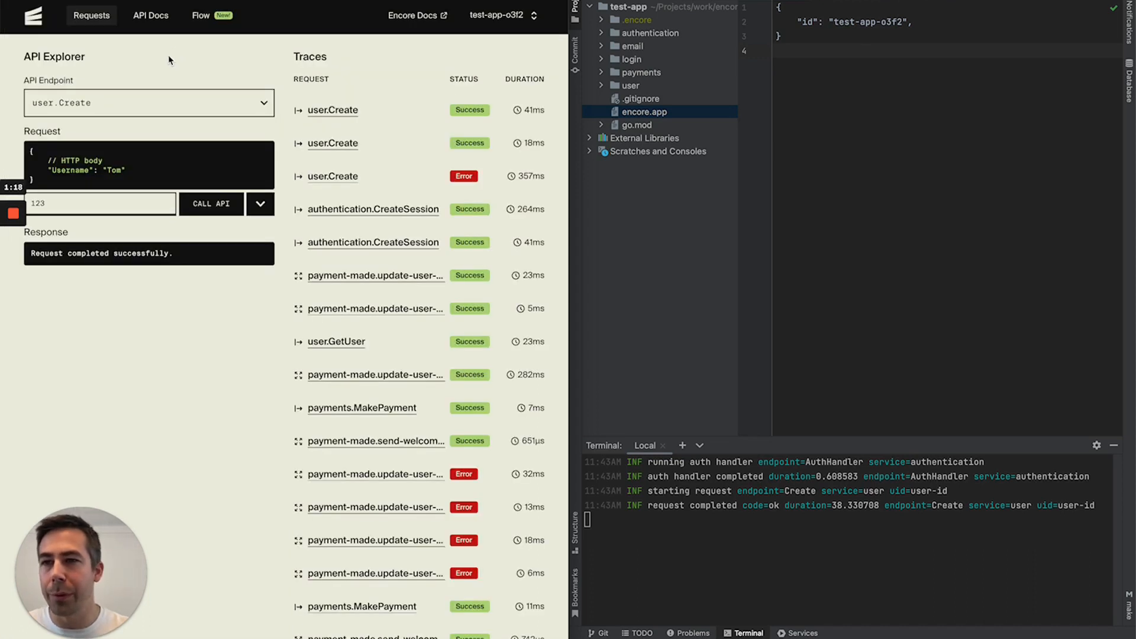
- Browse the API Docs tab for the authentication and email service schemas
{"action": "left_click", "coordinate": [150, 15]}
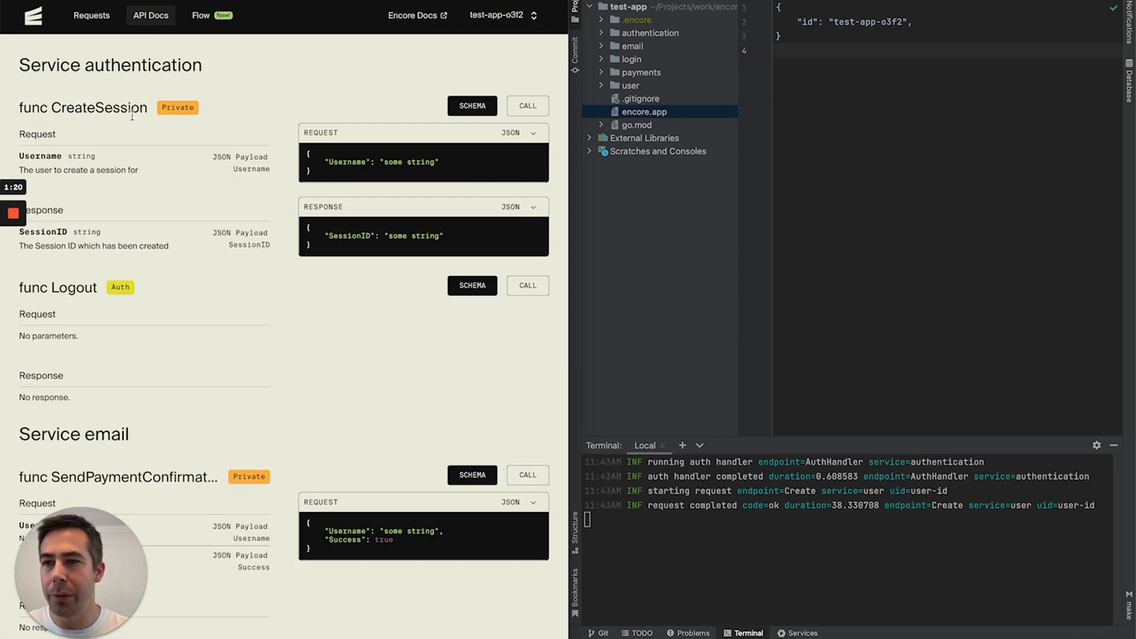
{"action": "mouse_move", "coordinate": [264, 121]}
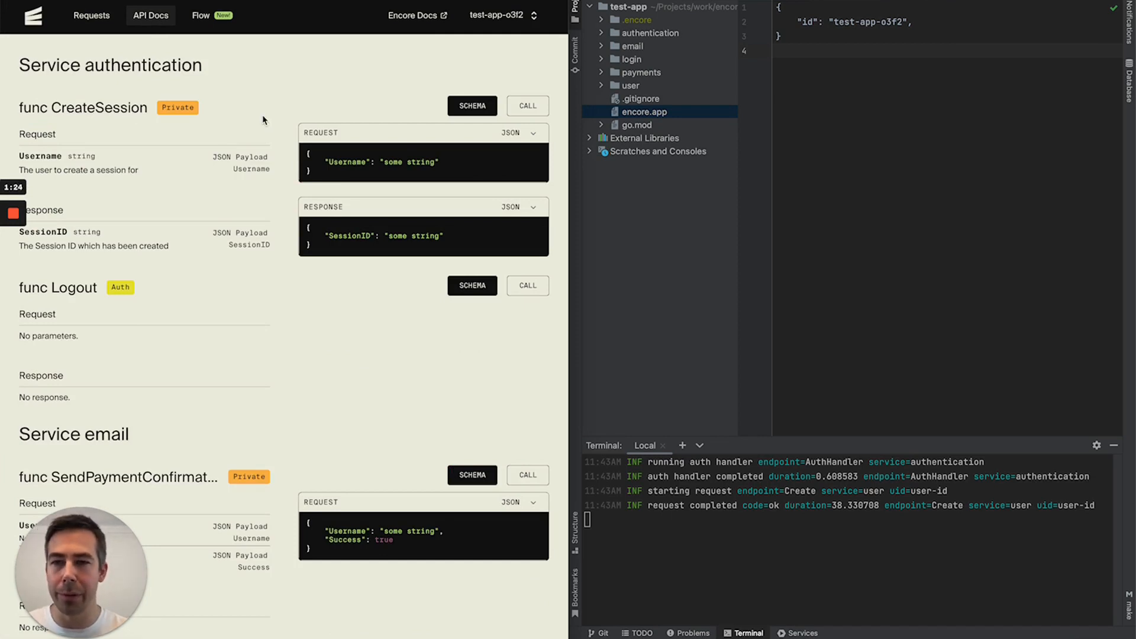
{"action": "scroll", "scroll_direction": "down", "scroll_amount": 3}
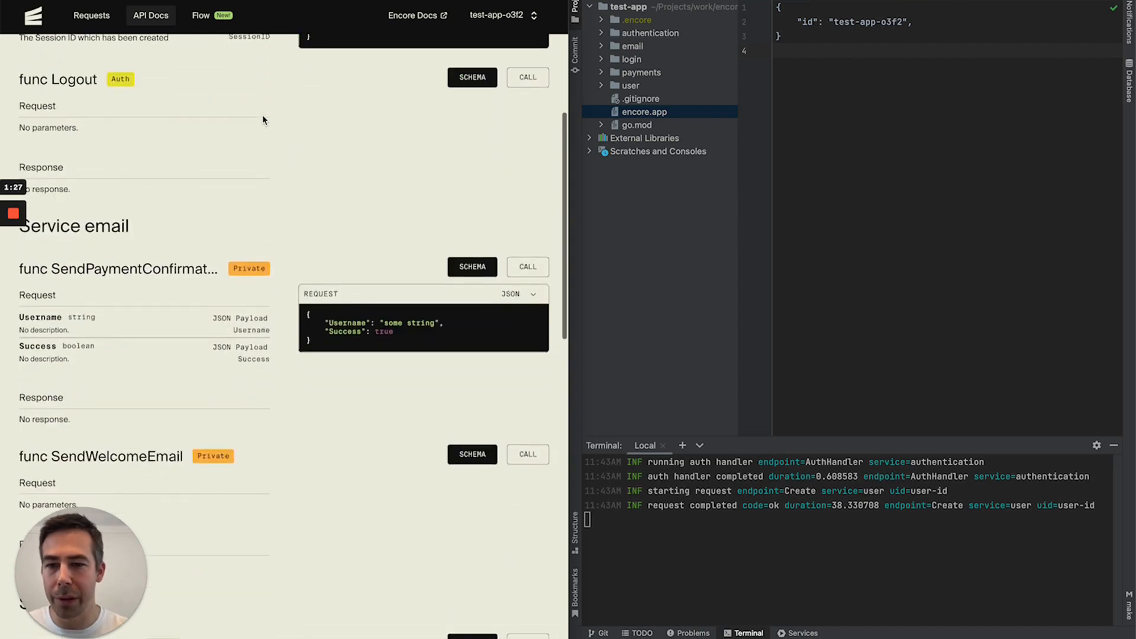
{"action": "scroll", "scroll_direction": "up", "scroll_amount": 3}
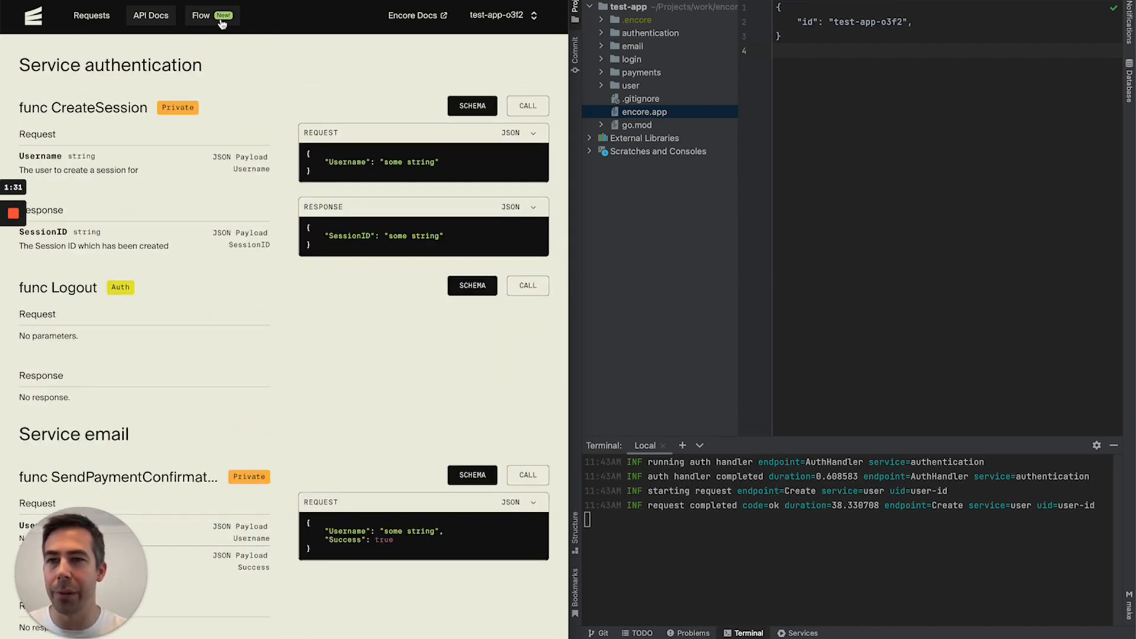
- Switch to the Flow tab to view the services architecture diagram
{"action": "left_click", "coordinate": [200, 15]}
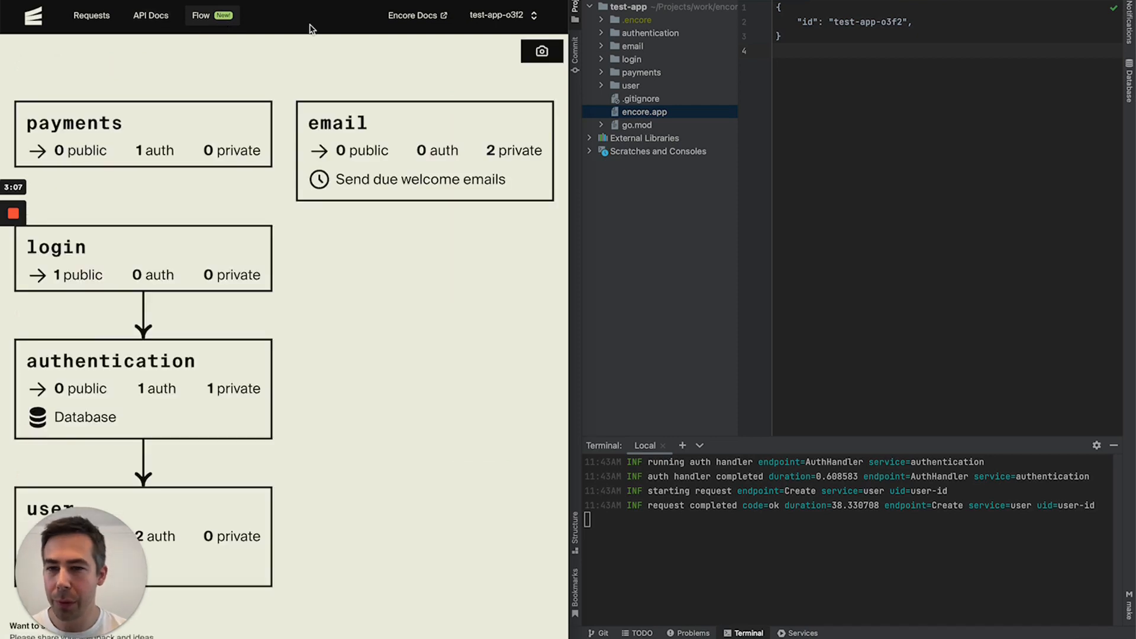
{"action": "mouse_move", "coordinate": [249, 64]}
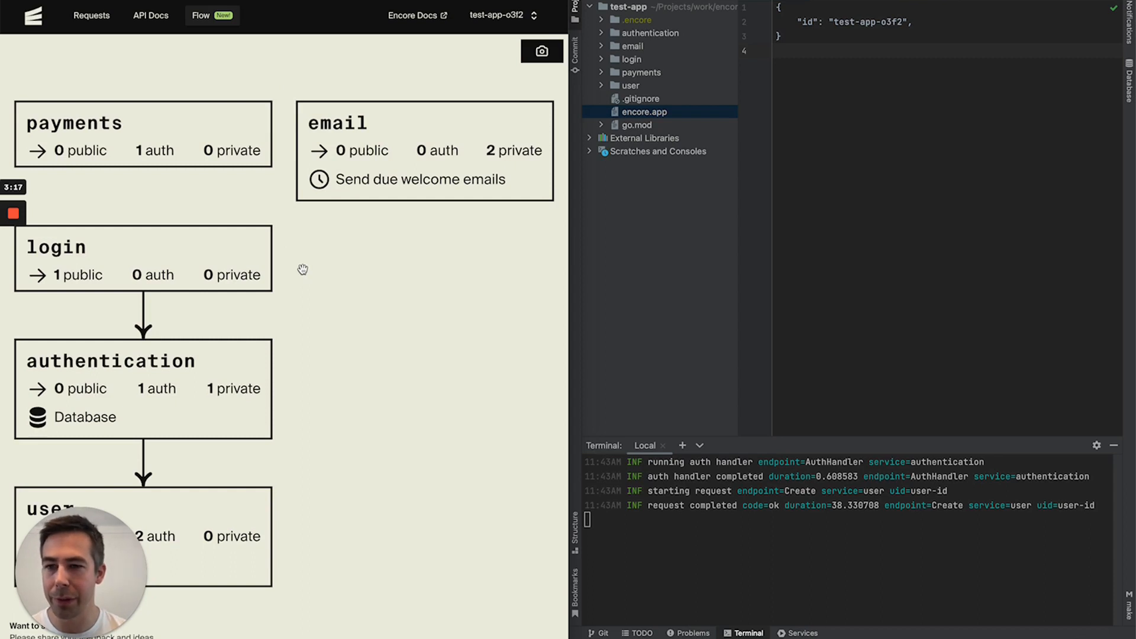
{"action": "mouse_move", "coordinate": [390, 253]}
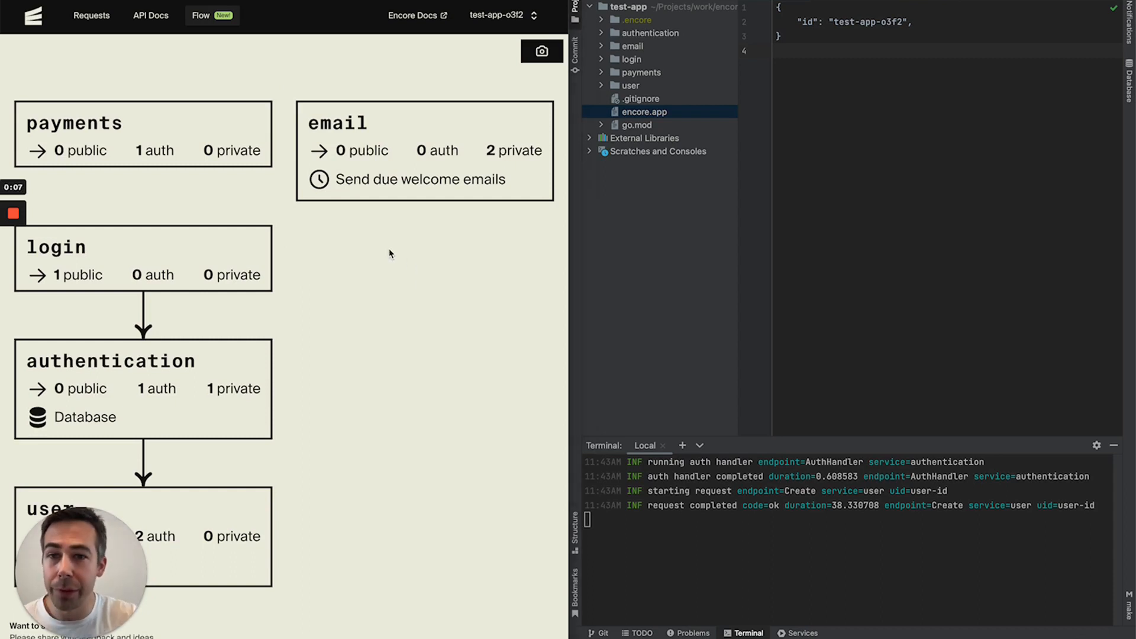
{"action": "mouse_move", "coordinate": [384, 407]}
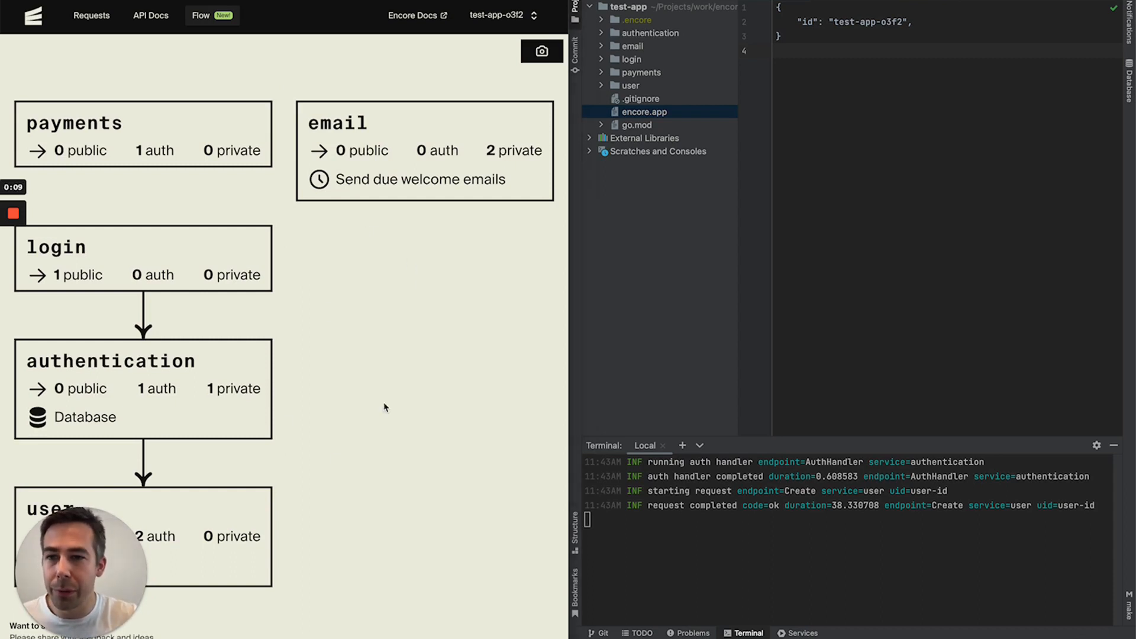
{"action": "mouse_move", "coordinate": [275, 320]}
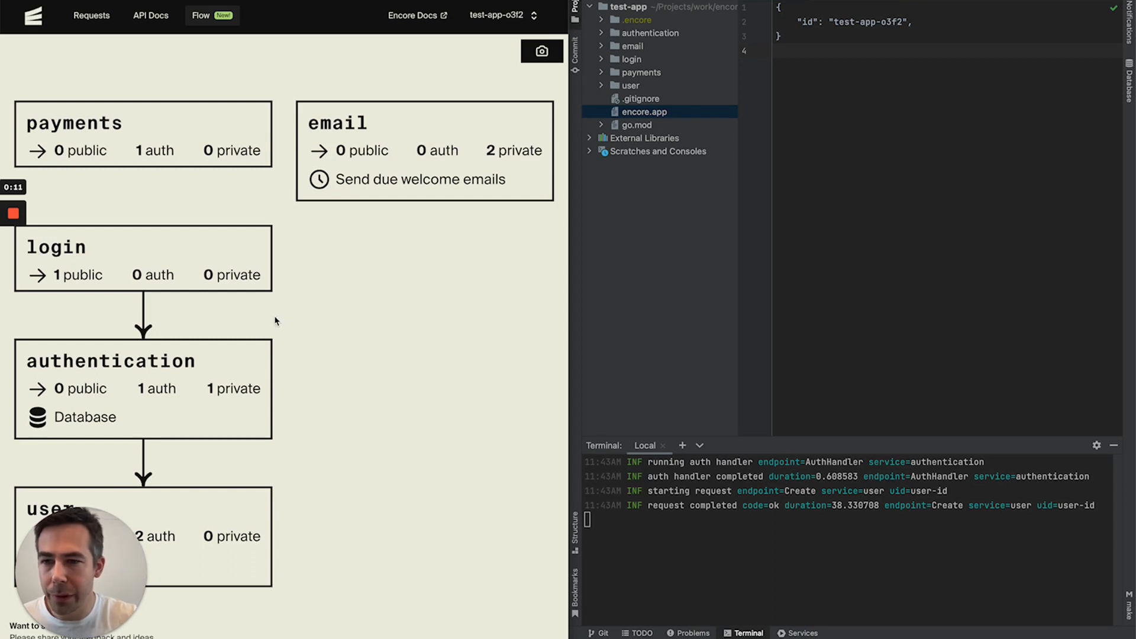
{"action": "mouse_move", "coordinate": [178, 325]}
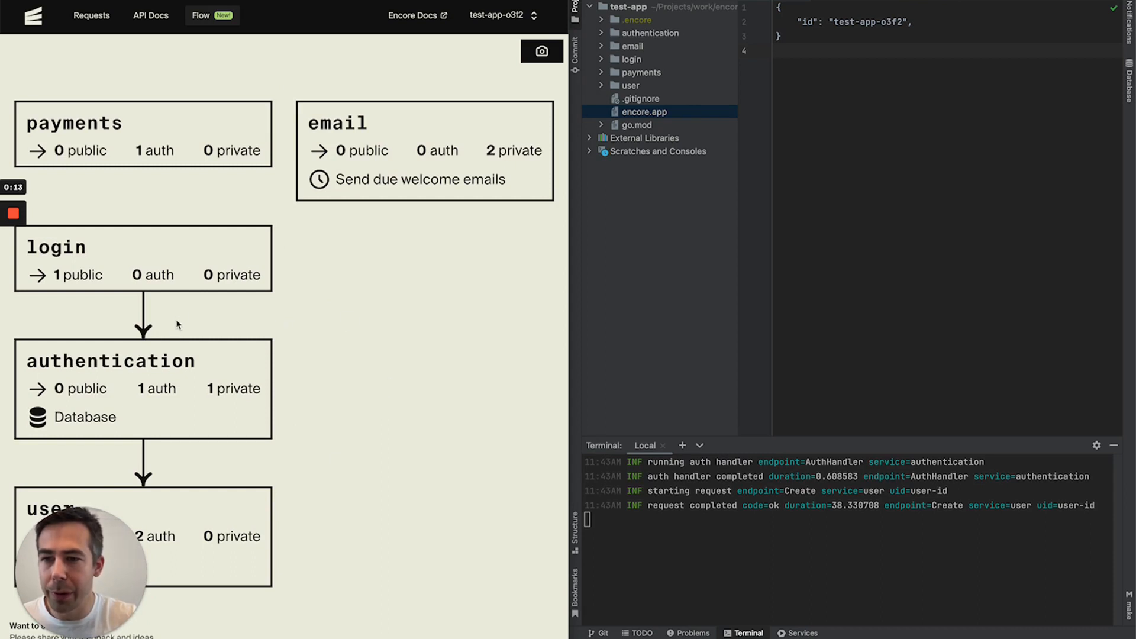
{"action": "mouse_move", "coordinate": [249, 317]}
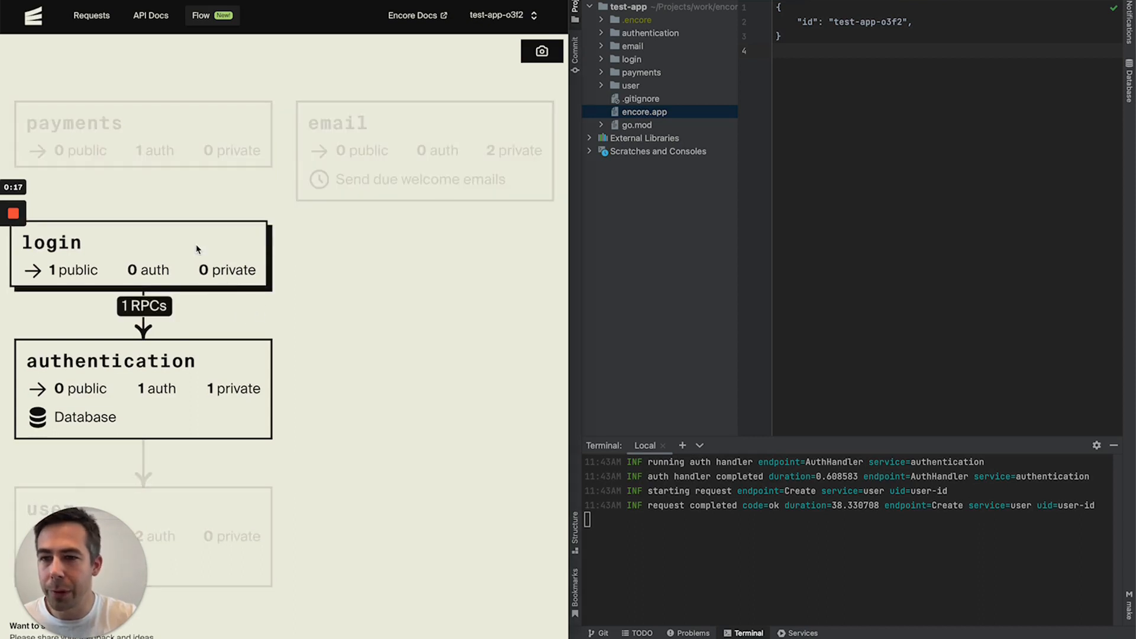
{"action": "mouse_move", "coordinate": [143, 242]}
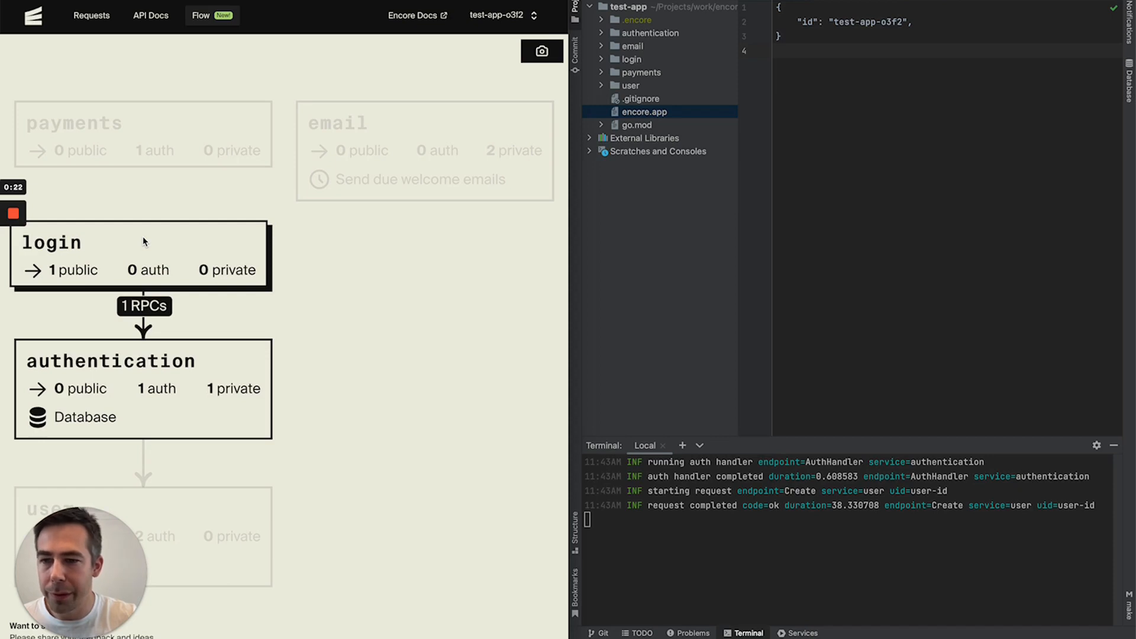
{"action": "mouse_move", "coordinate": [57, 262]}
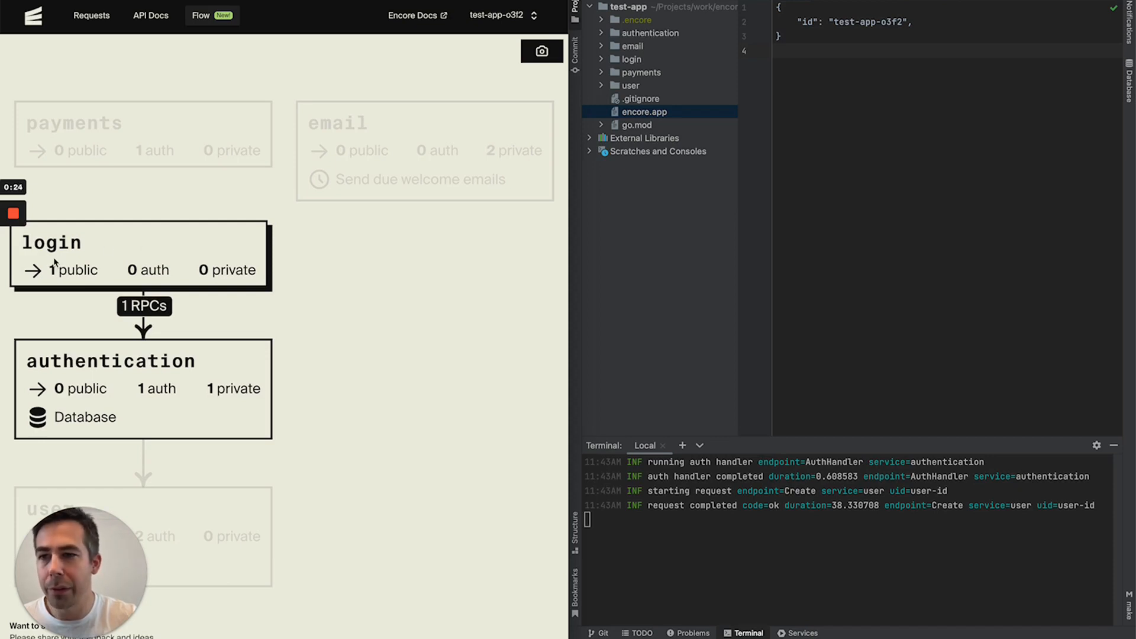
{"action": "mouse_move", "coordinate": [154, 248]}
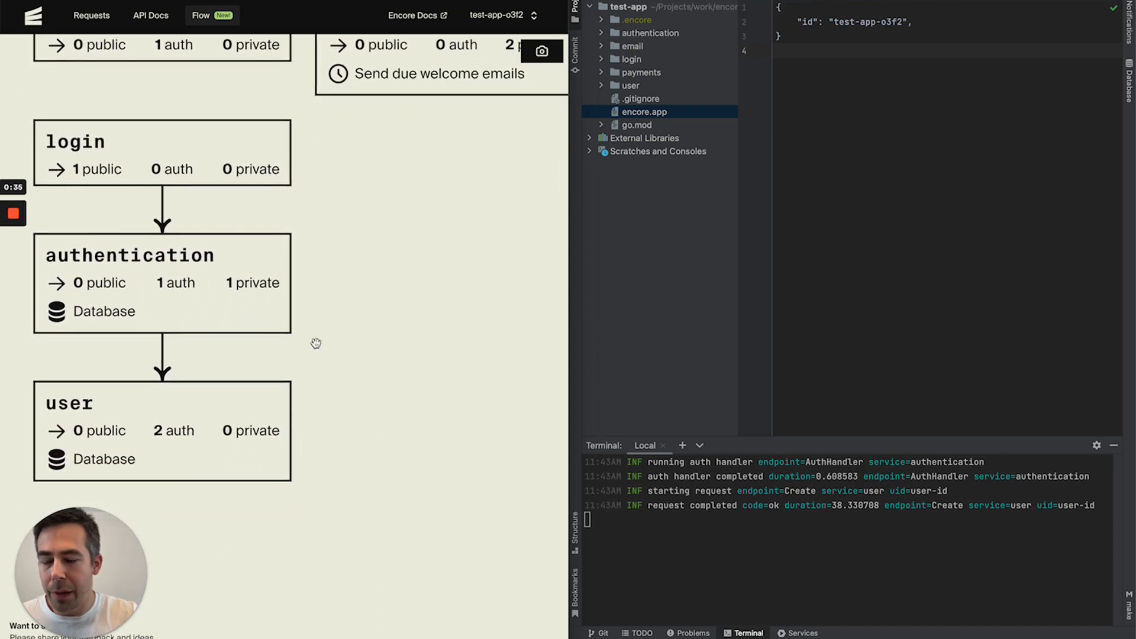
{"action": "left_click", "coordinate": [158, 426]}
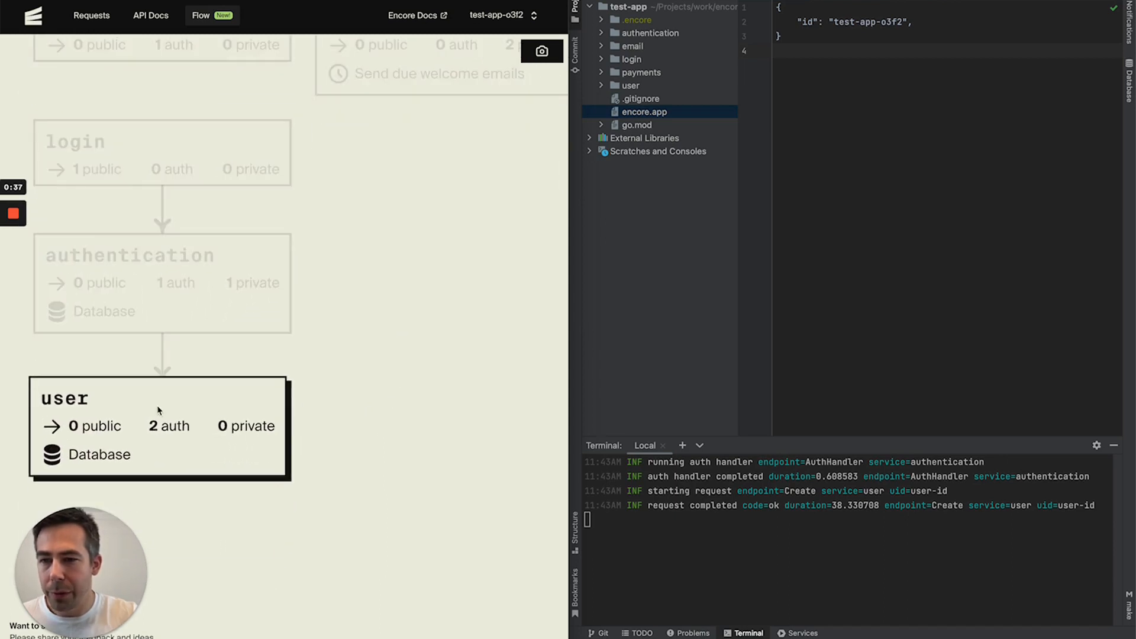
{"action": "mouse_move", "coordinate": [113, 465]}
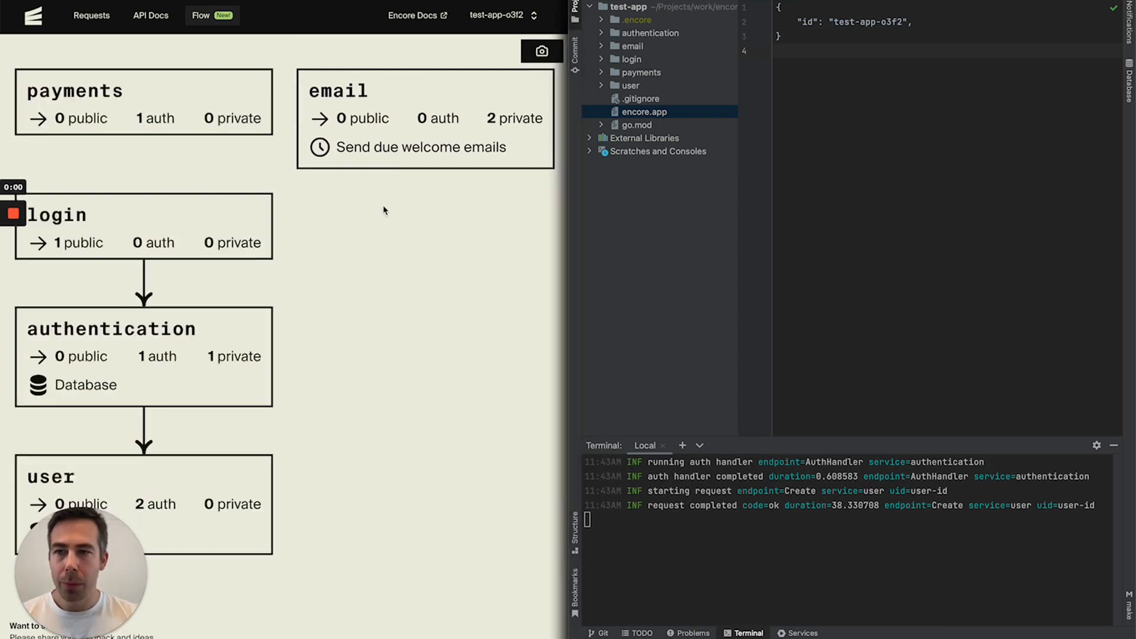
{"action": "mouse_move", "coordinate": [354, 268]}
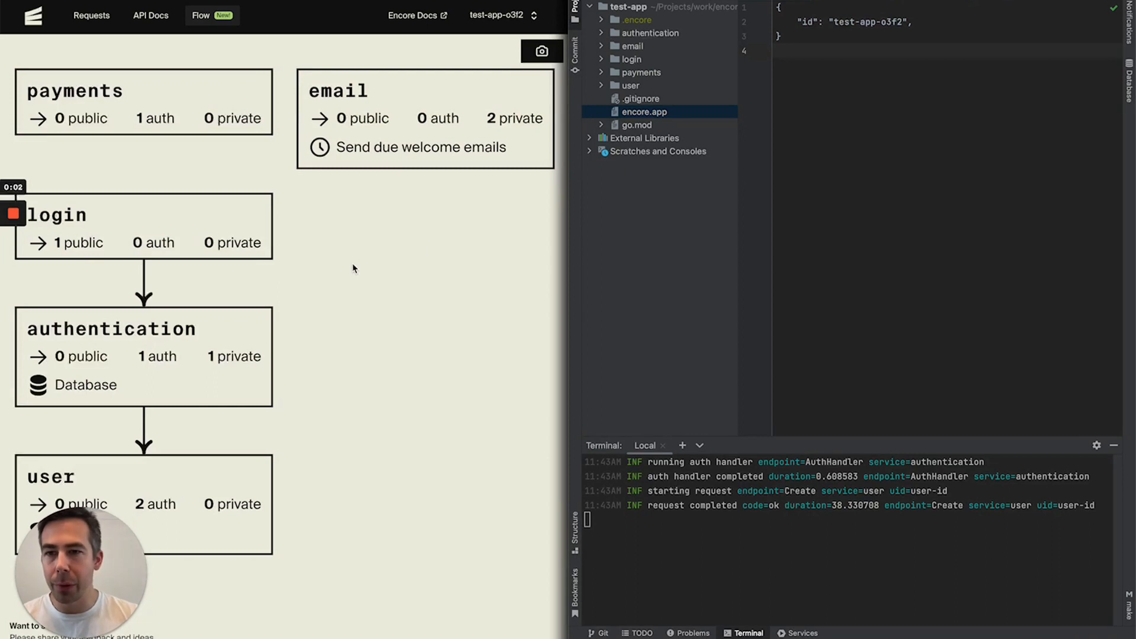
{"action": "mouse_move", "coordinate": [413, 275]}
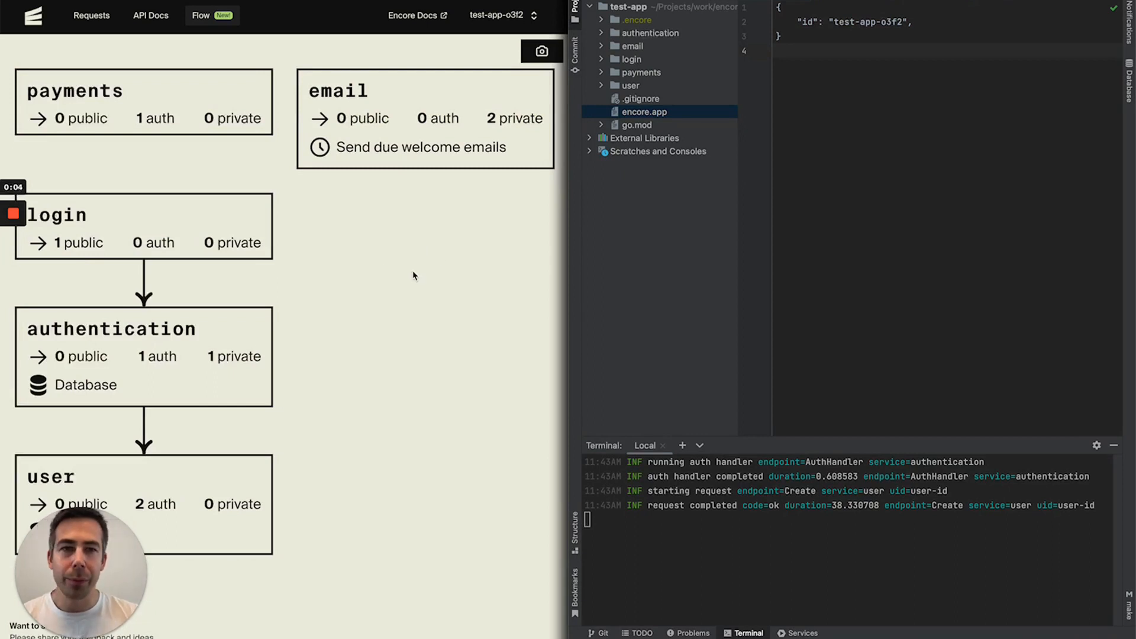
{"action": "mouse_move", "coordinate": [389, 258]}
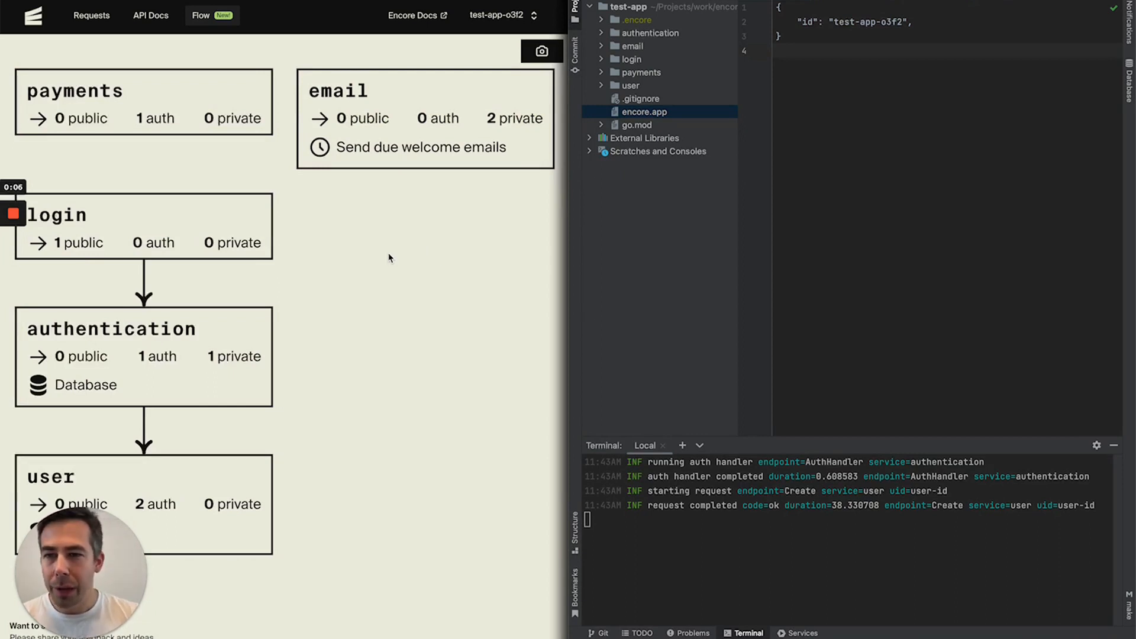
{"action": "mouse_move", "coordinate": [374, 361]}
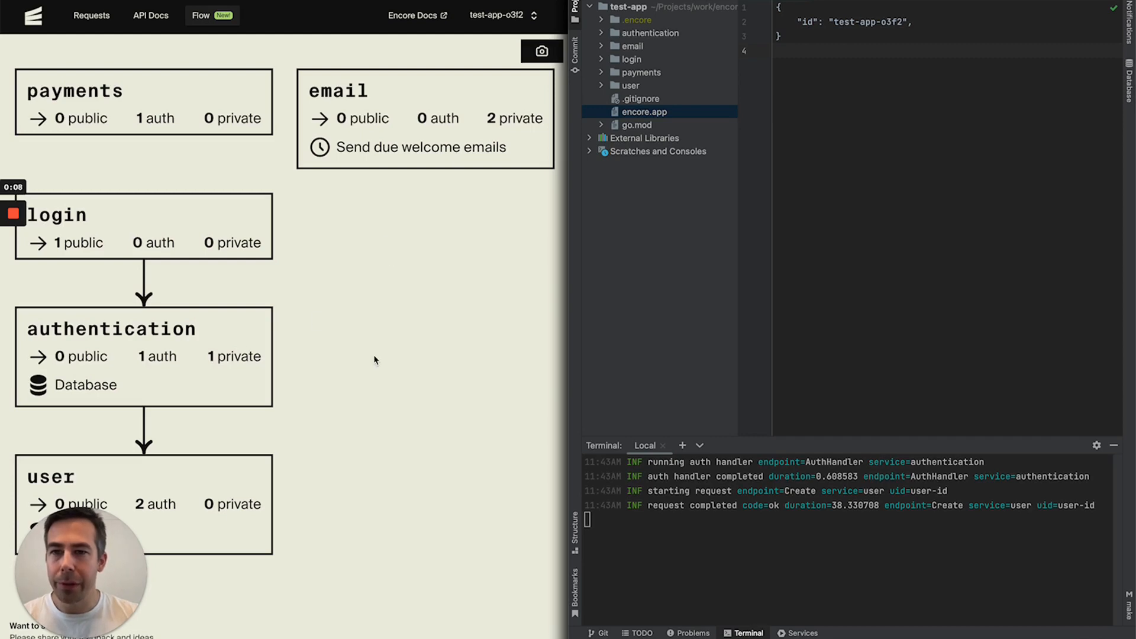
{"action": "mouse_move", "coordinate": [396, 310]}
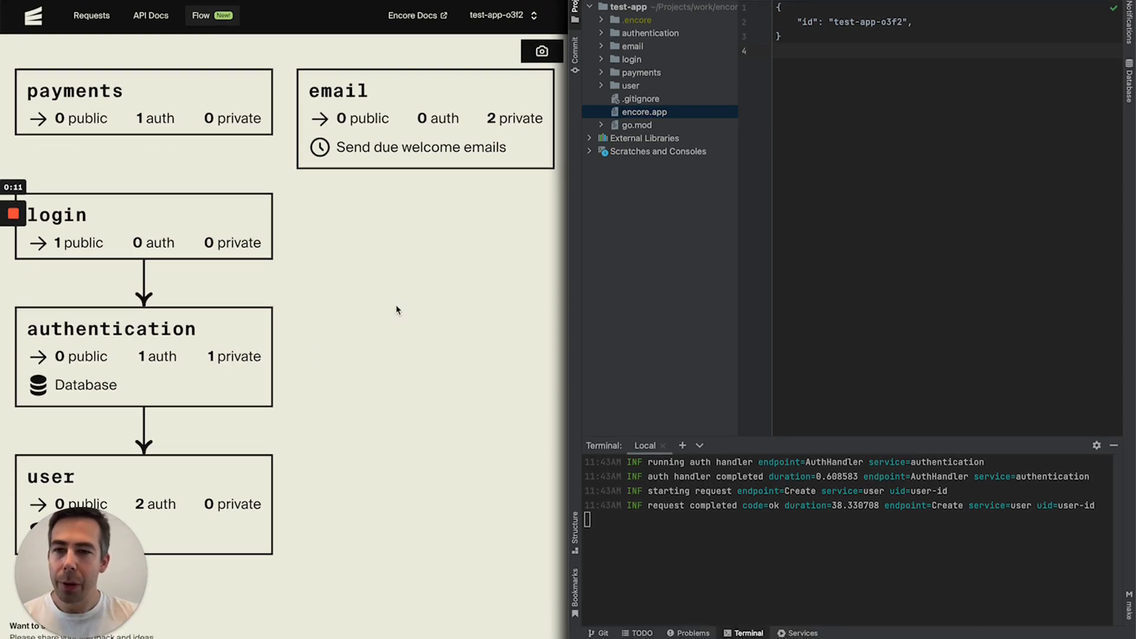
{"action": "mouse_move", "coordinate": [219, 143]}
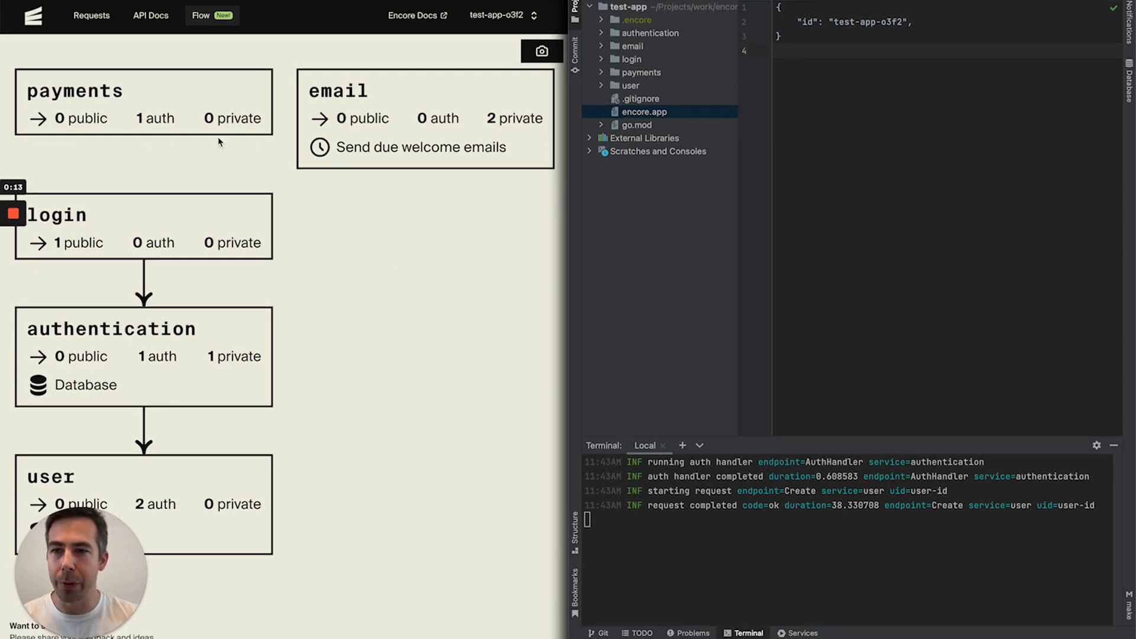
- Uncomment the PaymentMade pubsub.NewTopic declaration in the payments service file
{"action": "left_click", "coordinate": [143, 101]}
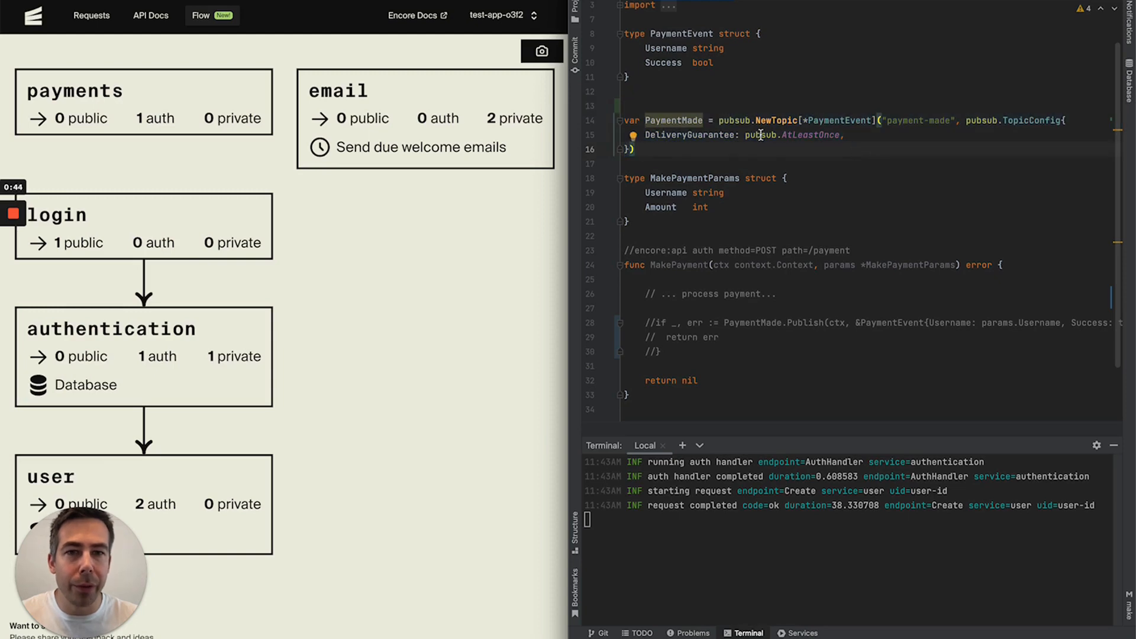
{"action": "mouse_move", "coordinate": [710, 157]}
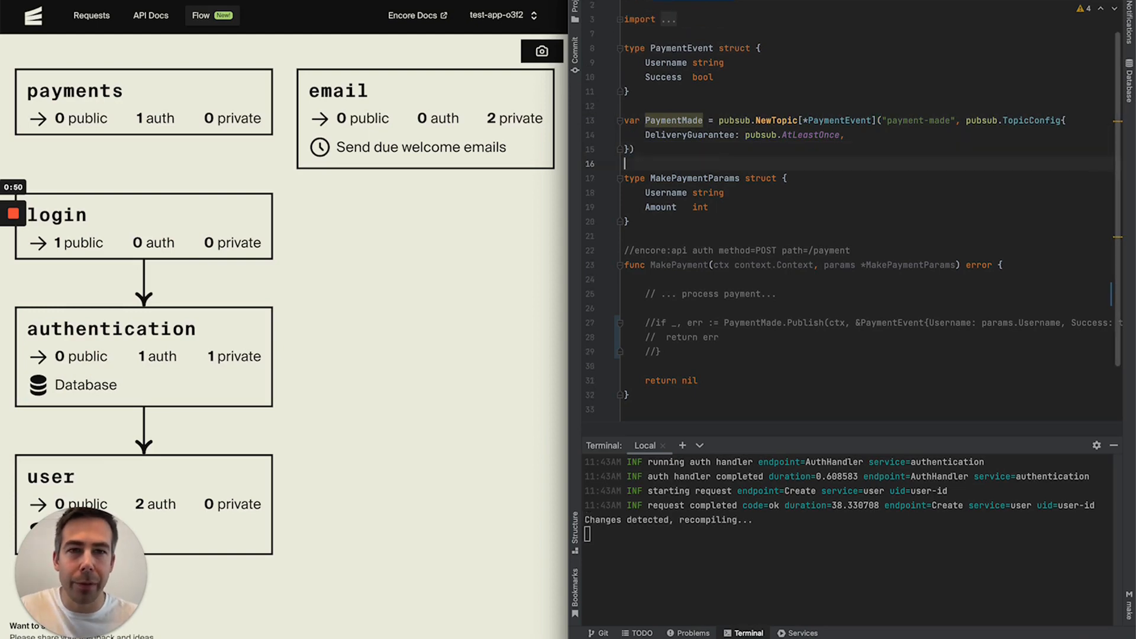
{"action": "mouse_move", "coordinate": [701, 554]}
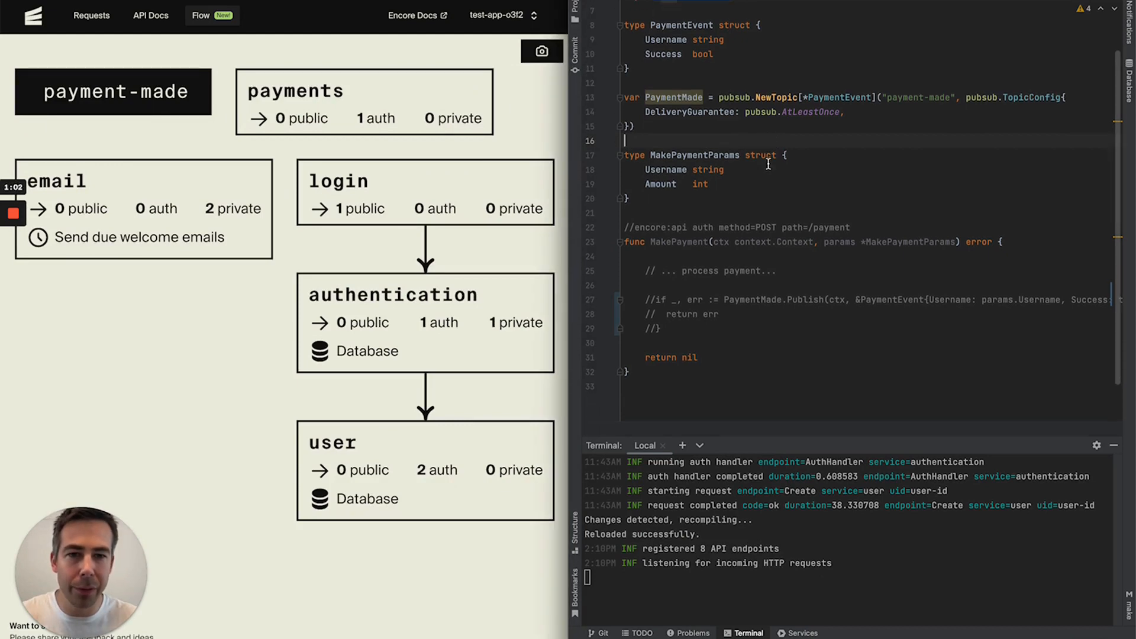
- Uncomment the PaymentMade.Publish block inside MakePayment
{"action": "scroll", "scroll_direction": "up", "scroll_amount": 3}
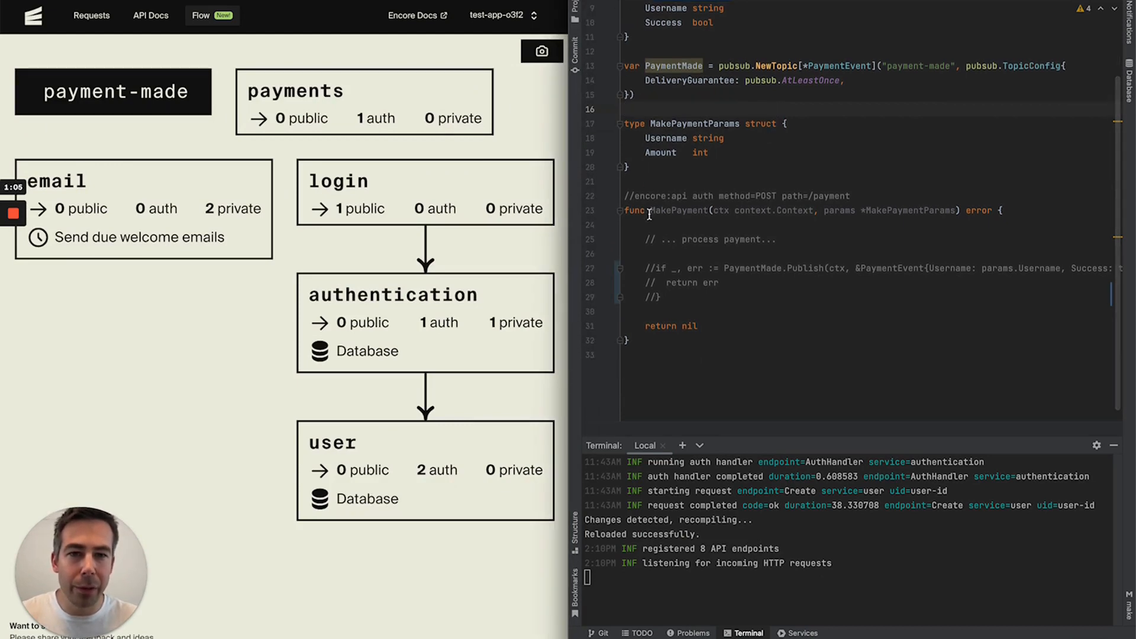
{"action": "mouse_move", "coordinate": [703, 207]}
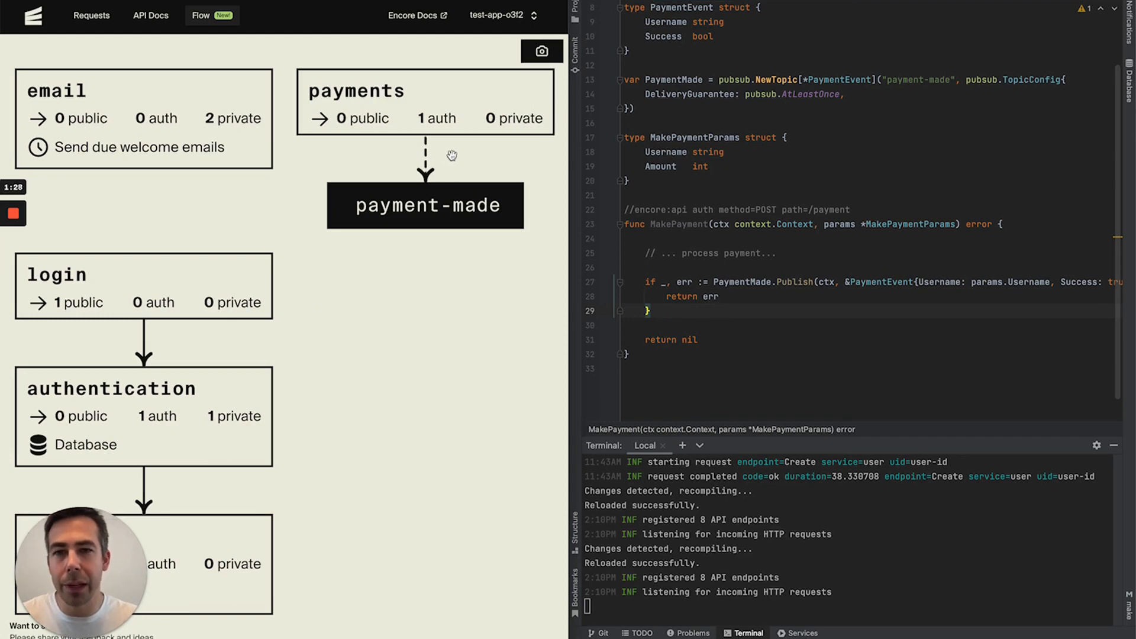
{"action": "left_click", "coordinate": [426, 100]}
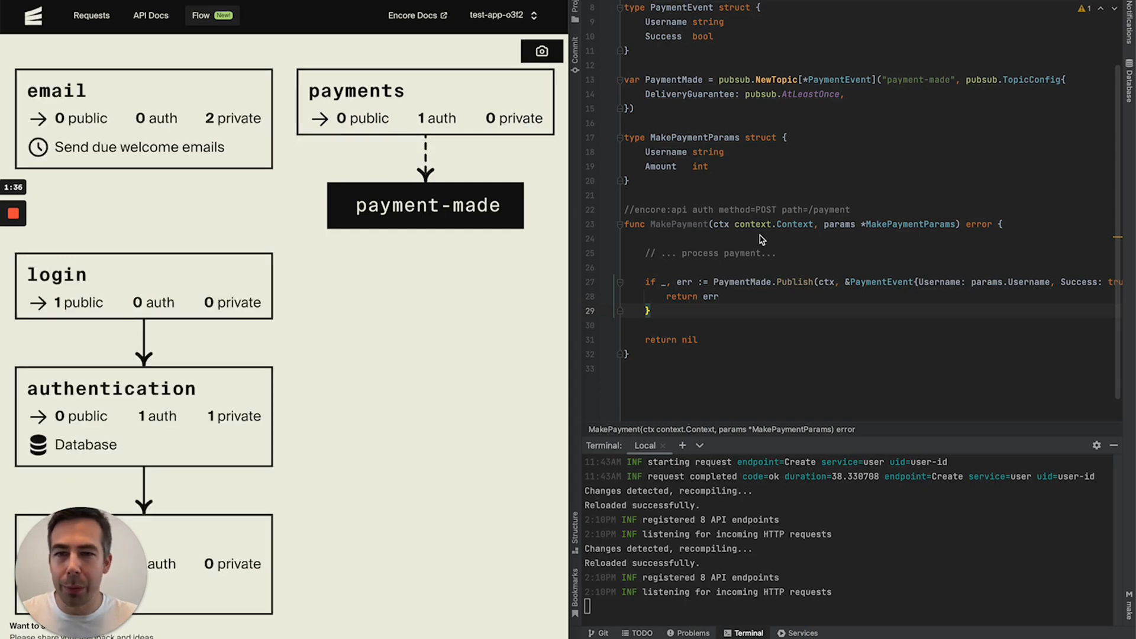
{"action": "mouse_move", "coordinate": [752, 26]}
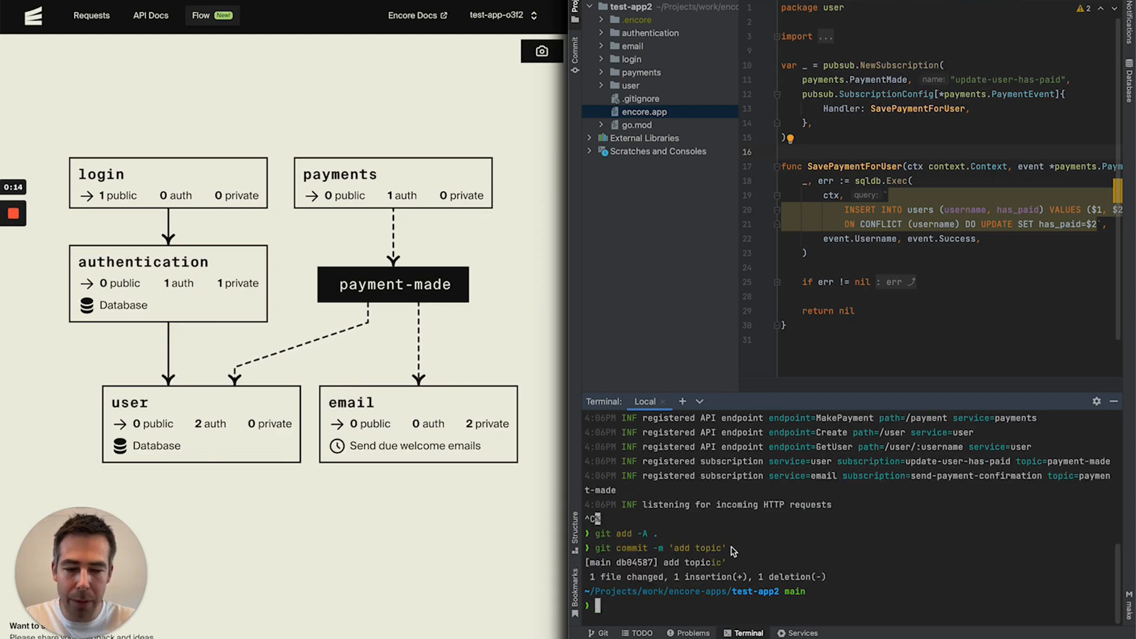
- Run 'git push encore' to push the 'add topic' commit
{"action": "type", "text": "git push encore"}
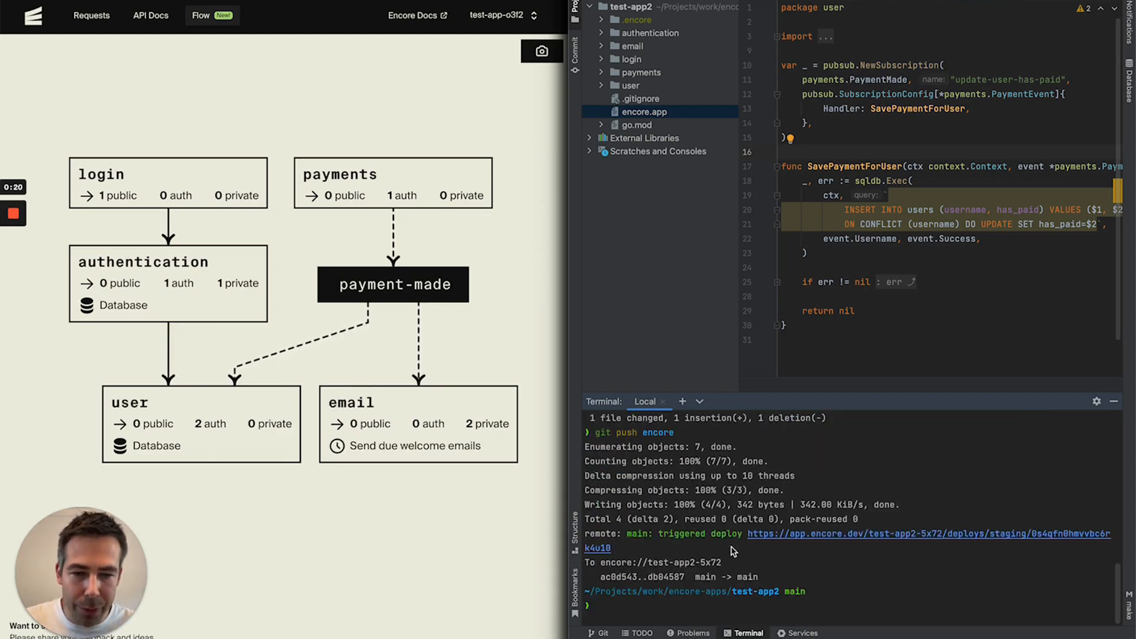
{"action": "mouse_move", "coordinate": [776, 537]}
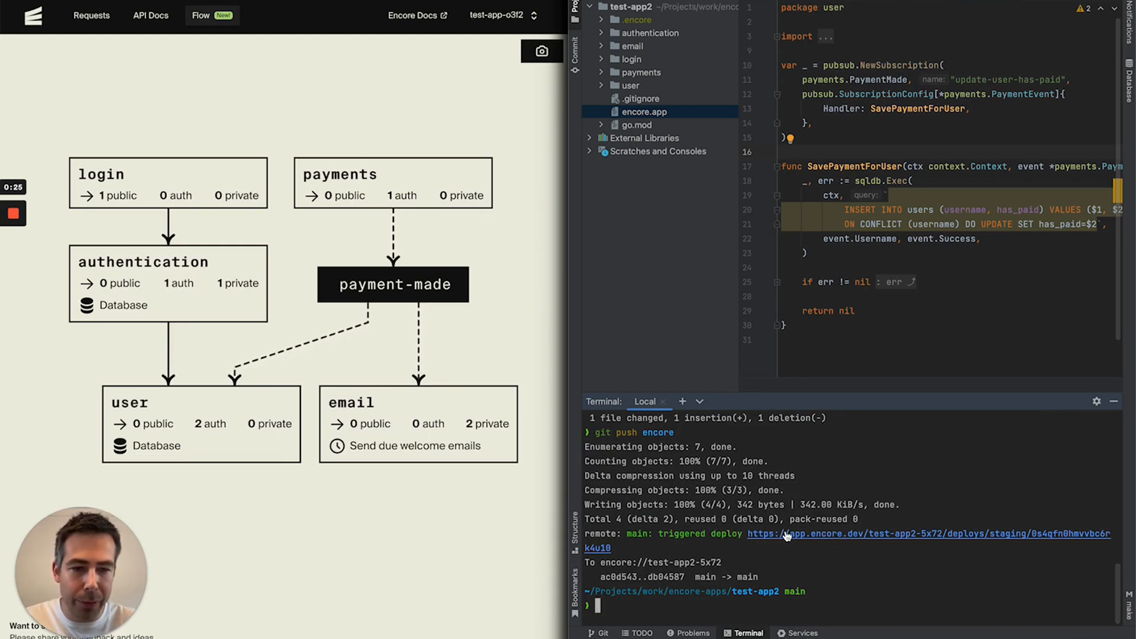
{"action": "mouse_move", "coordinate": [833, 539]}
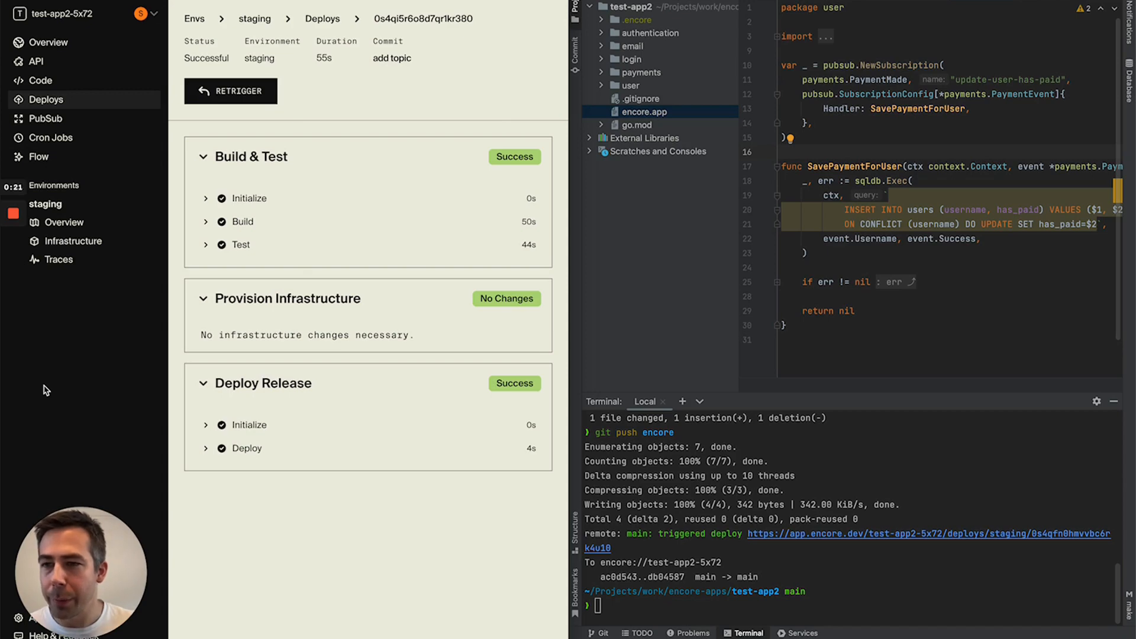
- Open staging Infrastructure showing the payment-made topic and two subscriptions
{"action": "left_click", "coordinate": [72, 241]}
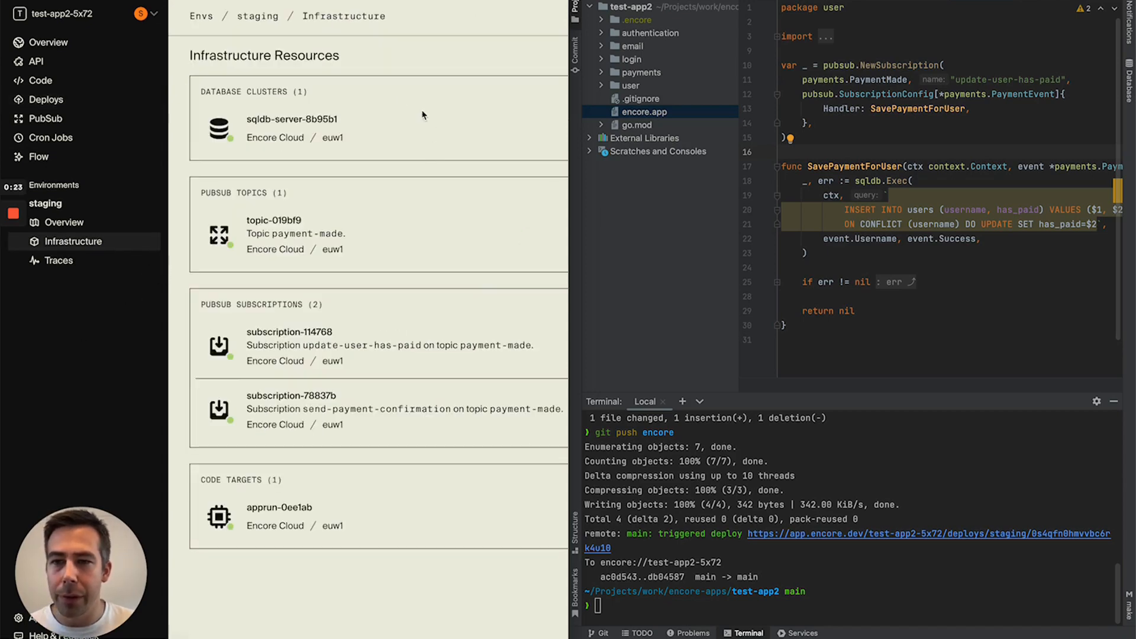
{"action": "mouse_move", "coordinate": [258, 281]}
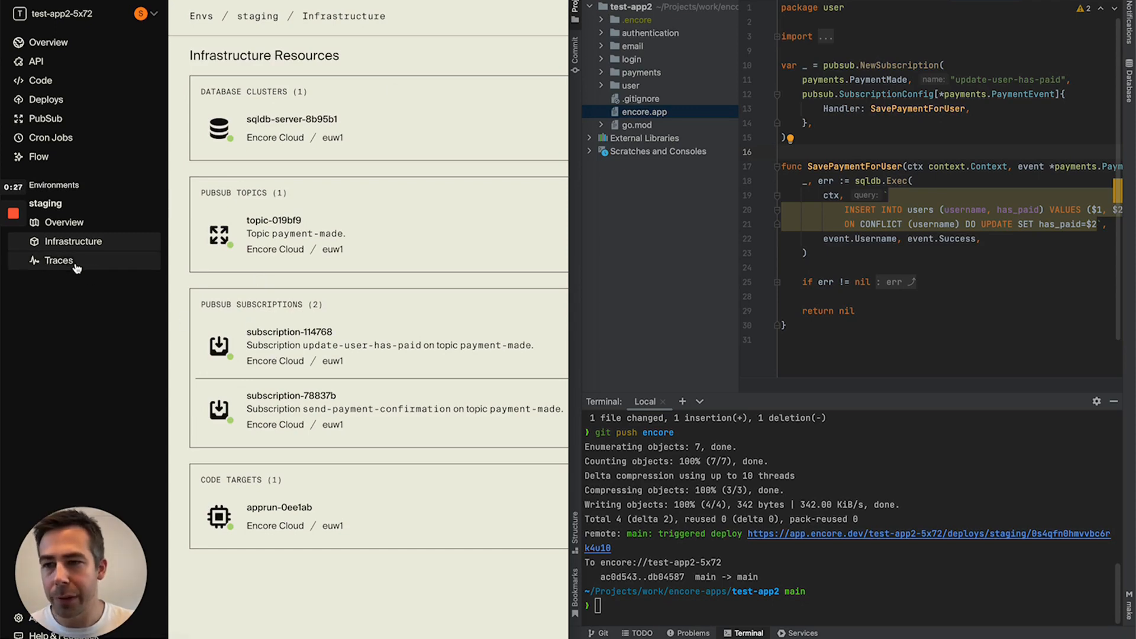
{"action": "mouse_move", "coordinate": [65, 268]}
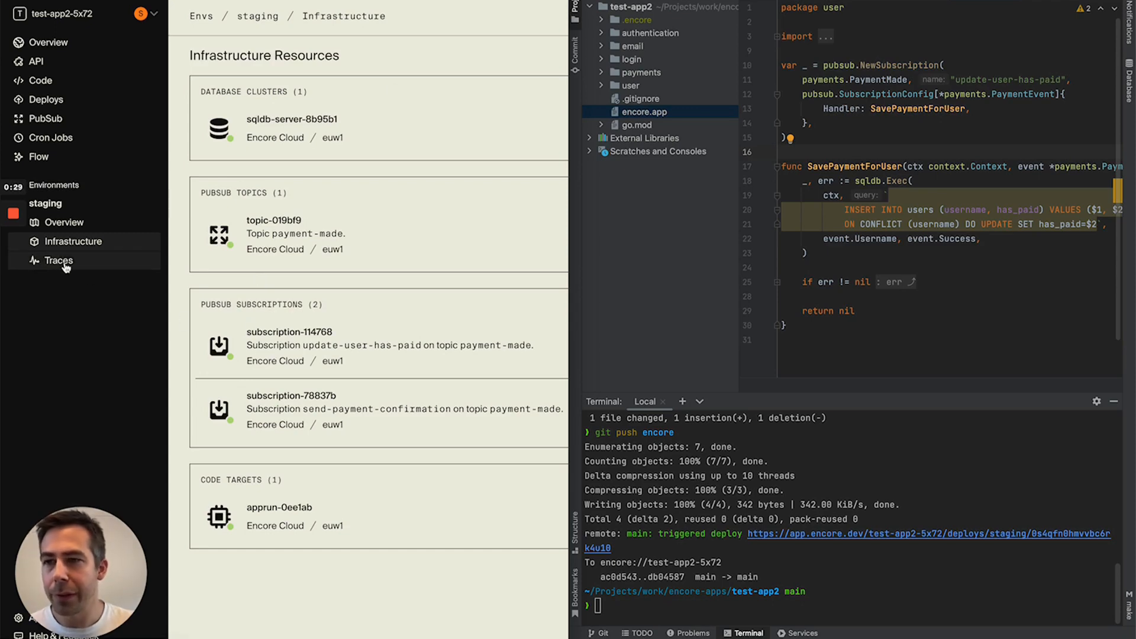
- Open the staging Flow diagram from the left sidebar
{"action": "left_click", "coordinate": [37, 158]}
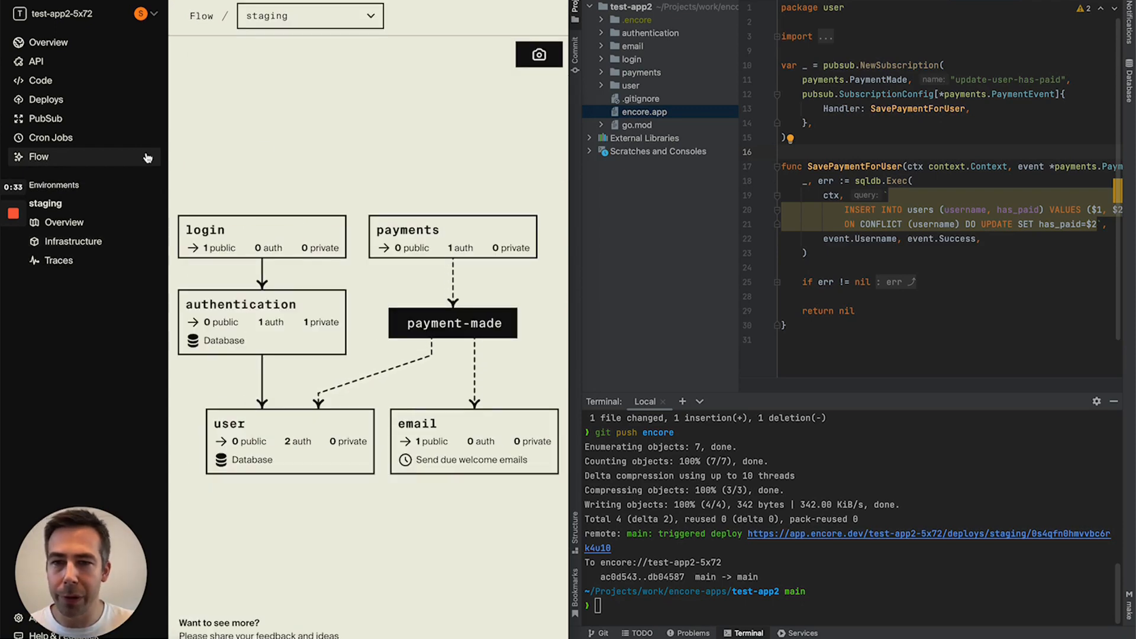
{"action": "mouse_move", "coordinate": [393, 123]}
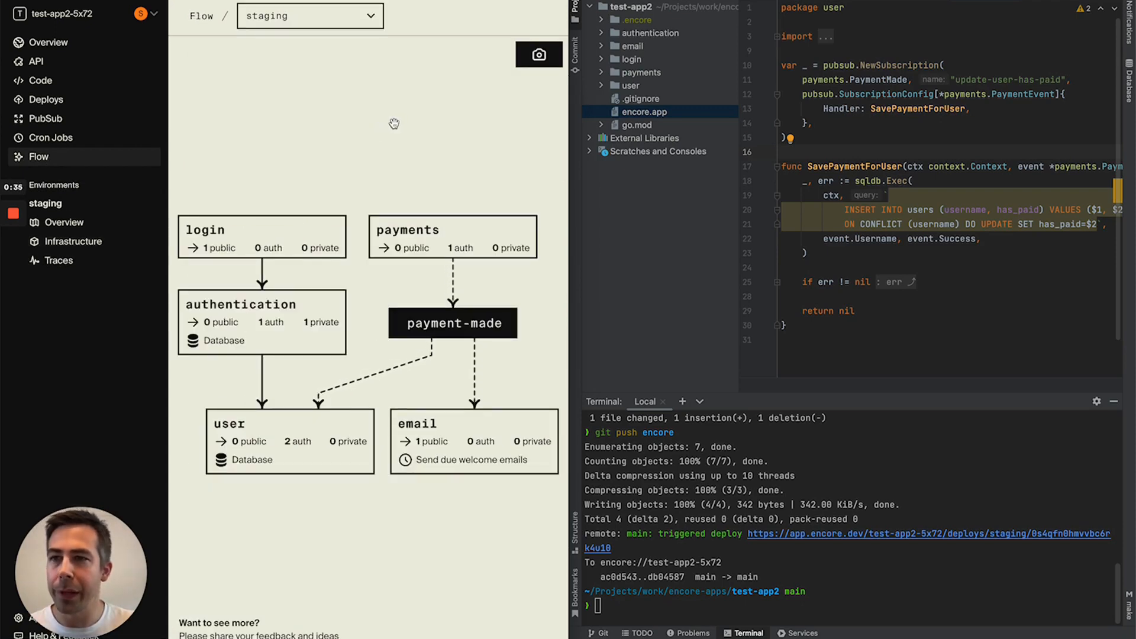